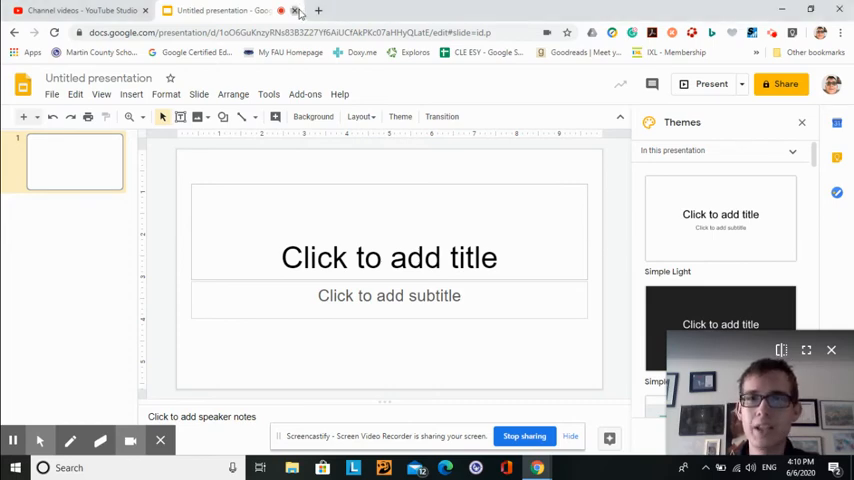
{"action": "mouse_move", "coordinate": [468, 158]}
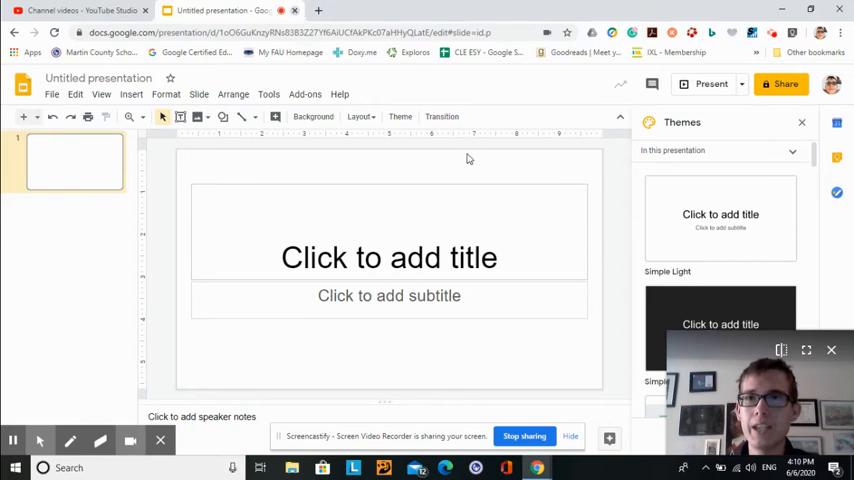
Start a new blank presentation with one title slide and reach its File menu.
{"action": "left_click", "coordinate": [80, 10]}
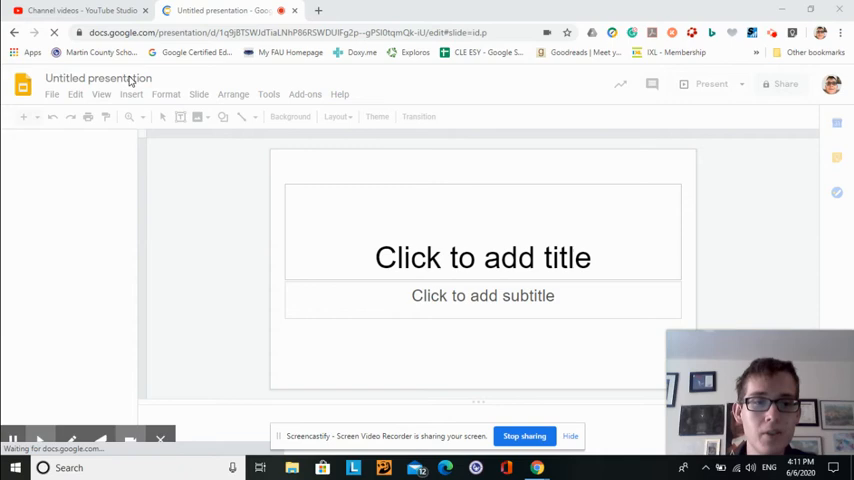
{"action": "mouse_move", "coordinate": [8, 116]}
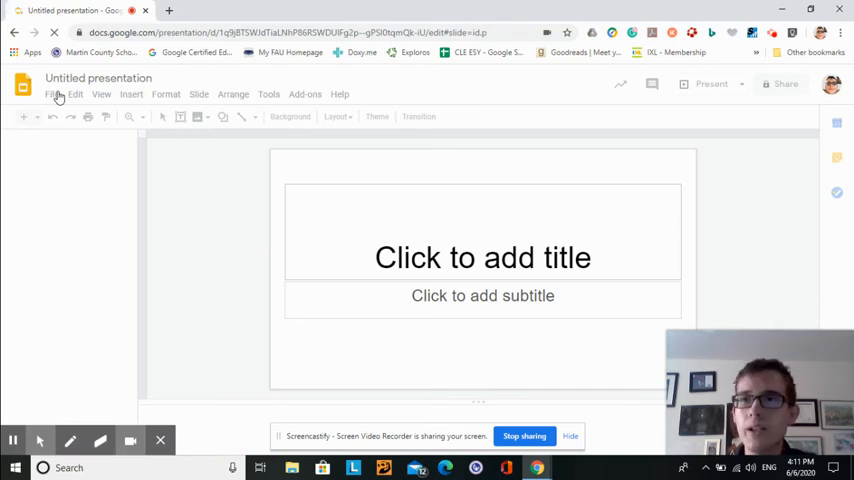
{"action": "left_click", "coordinate": [52, 94]}
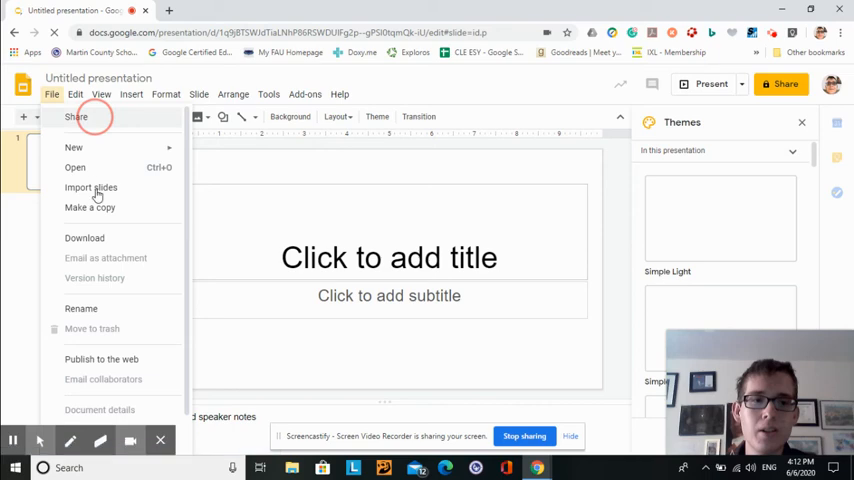
{"action": "mouse_move", "coordinate": [290, 248]}
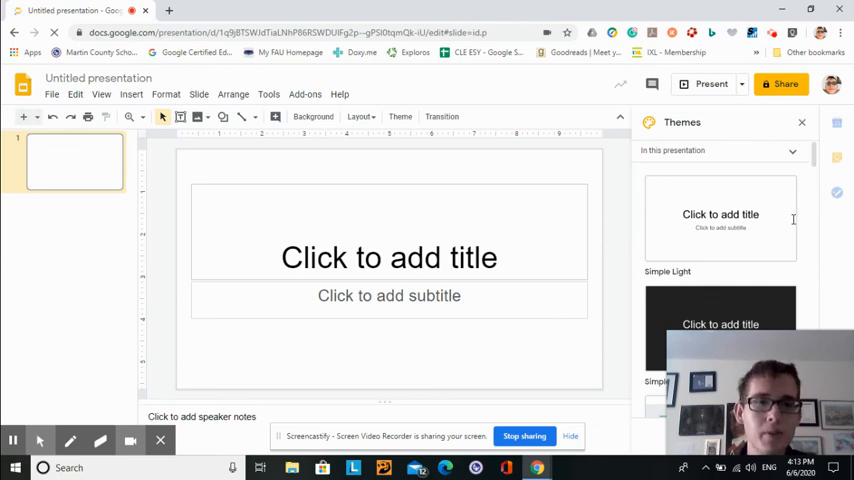
{"action": "mouse_move", "coordinate": [764, 258]}
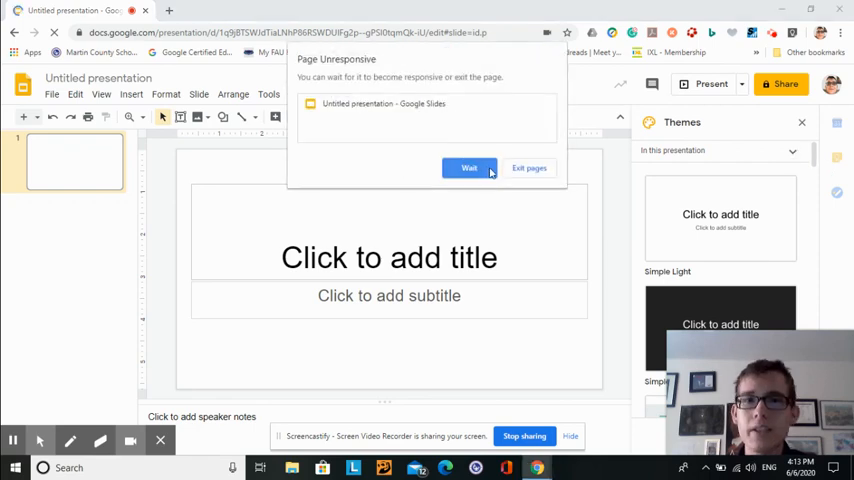
{"action": "left_click", "coordinate": [470, 168]}
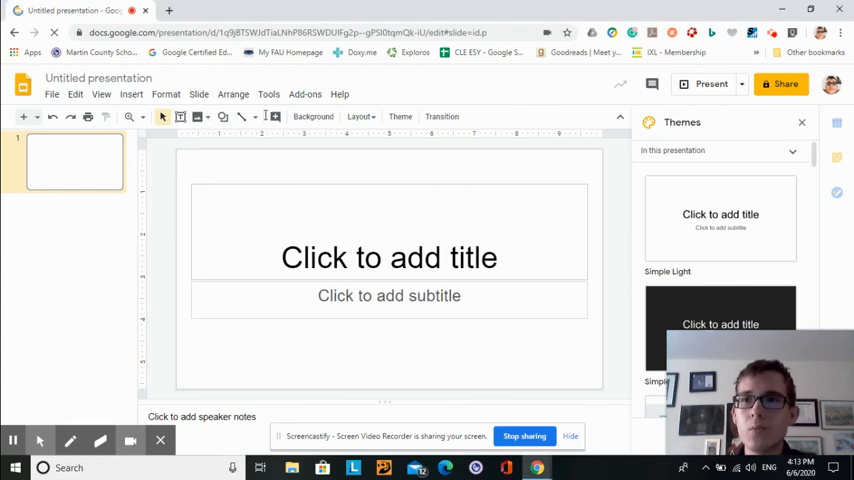
{"action": "mouse_move", "coordinate": [166, 94]}
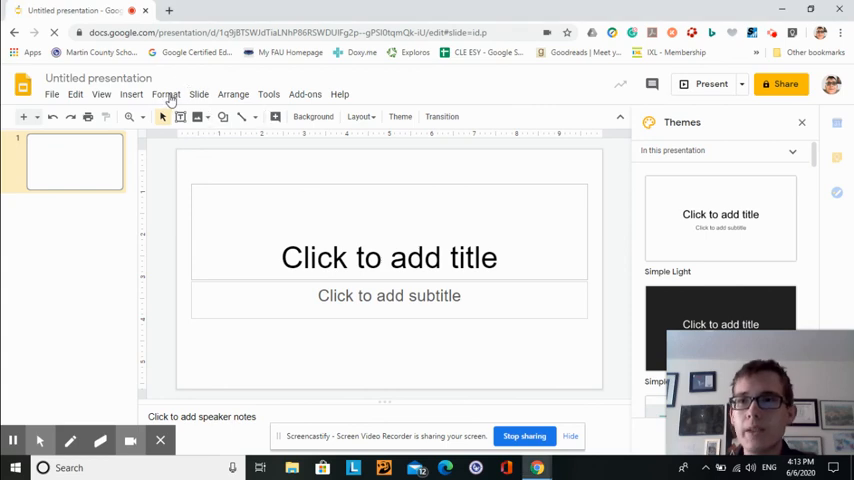